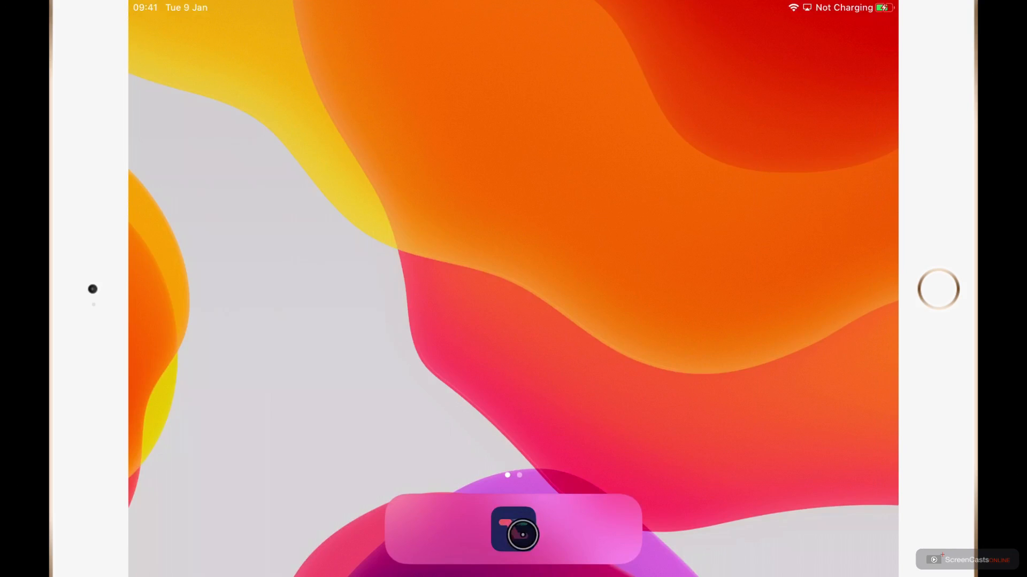
Launch Pushcut from the Dock for its first run, reaching the privacy agreement prompt.
{"action": "left_click", "coordinate": [515, 542]}
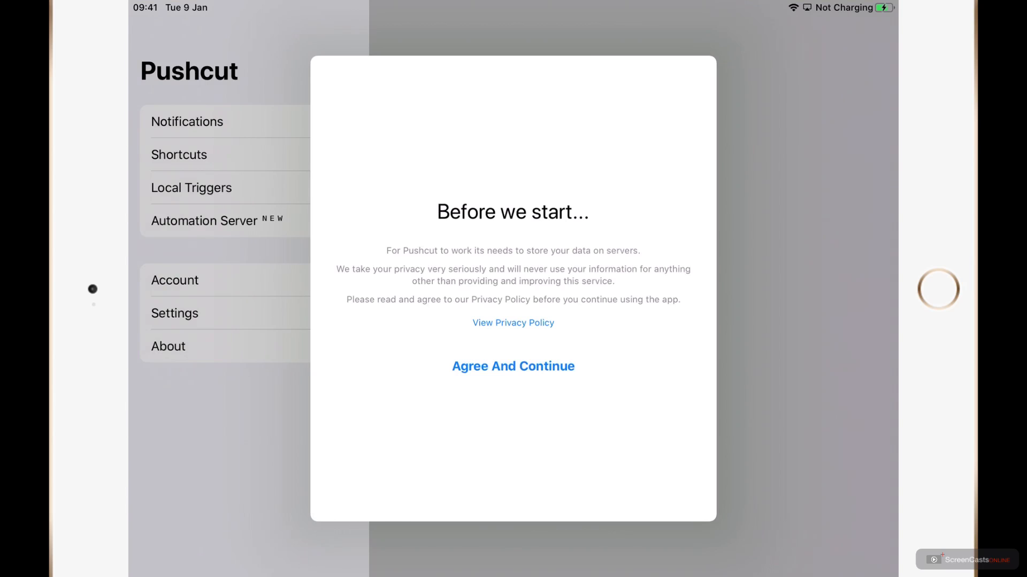
Accept the 'Before we start...' privacy policy with Agree And Continue to reach What's New.
{"action": "left_click", "coordinate": [512, 372]}
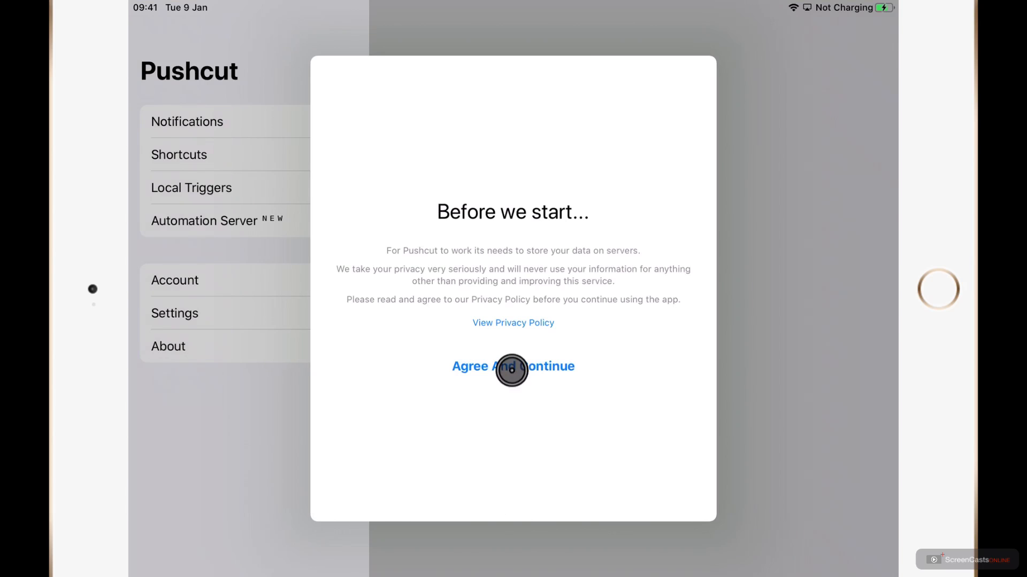
{"action": "left_click", "coordinate": [513, 366]}
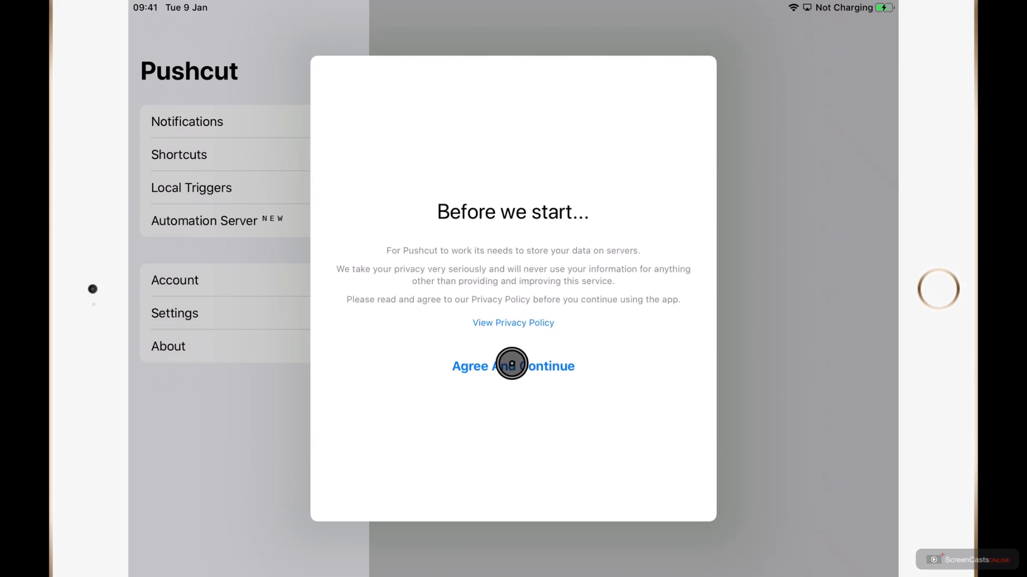
{"action": "left_click", "coordinate": [513, 366]}
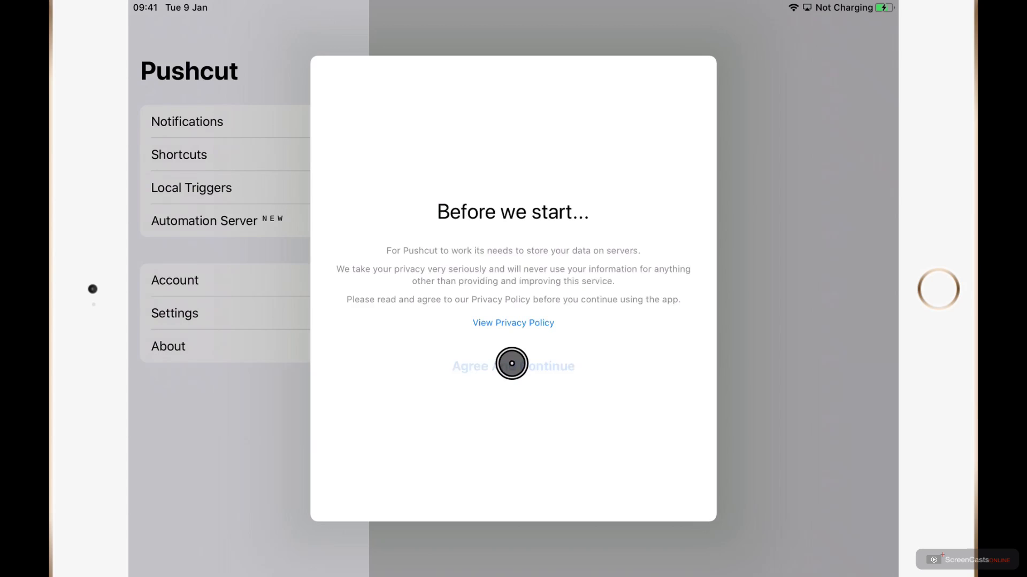
{"action": "left_click", "coordinate": [512, 366]}
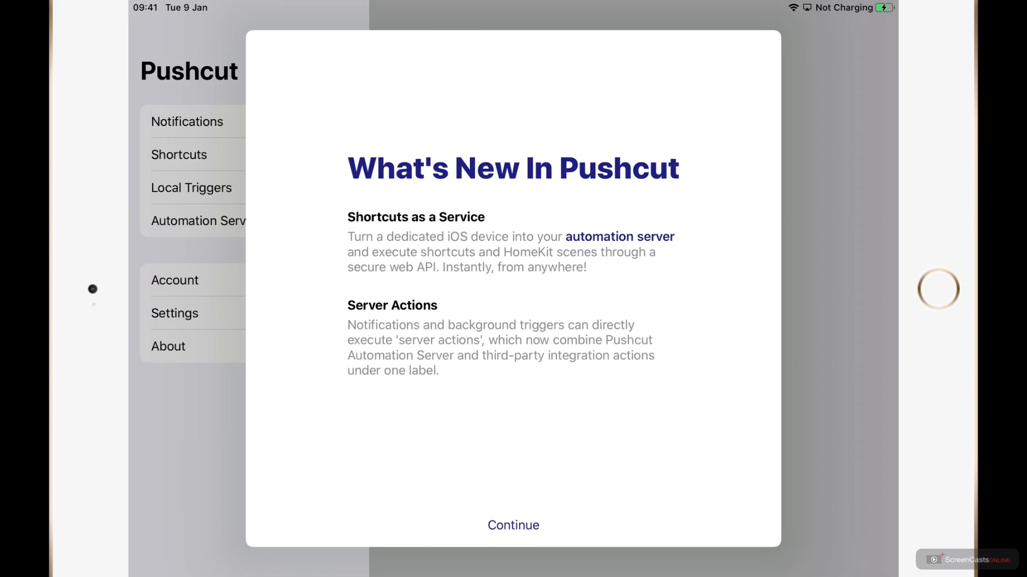
Continue past What's New and allow notifications, landing on the empty Notifications list.
{"action": "left_click", "coordinate": [523, 528]}
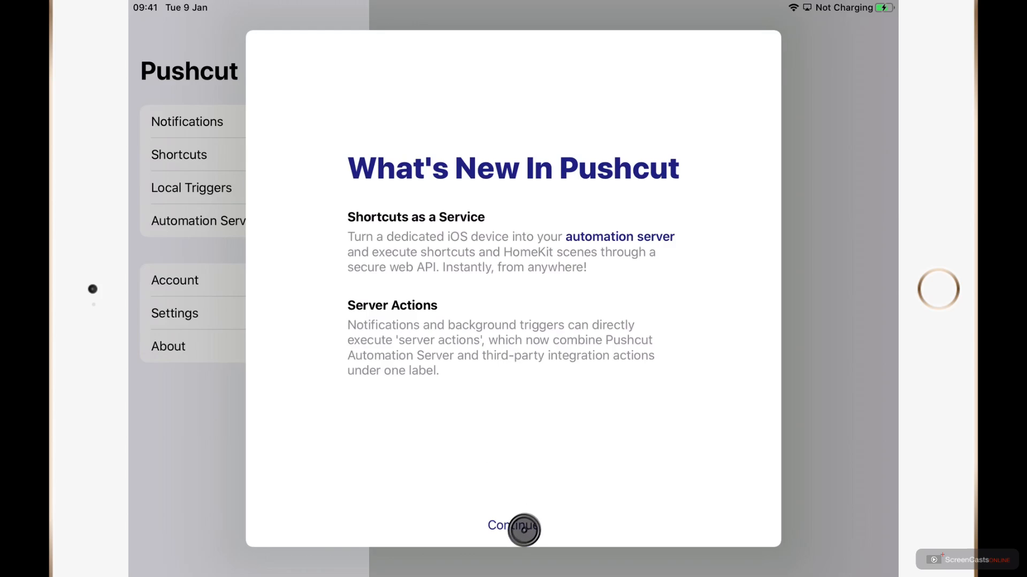
{"action": "left_click", "coordinate": [522, 529]}
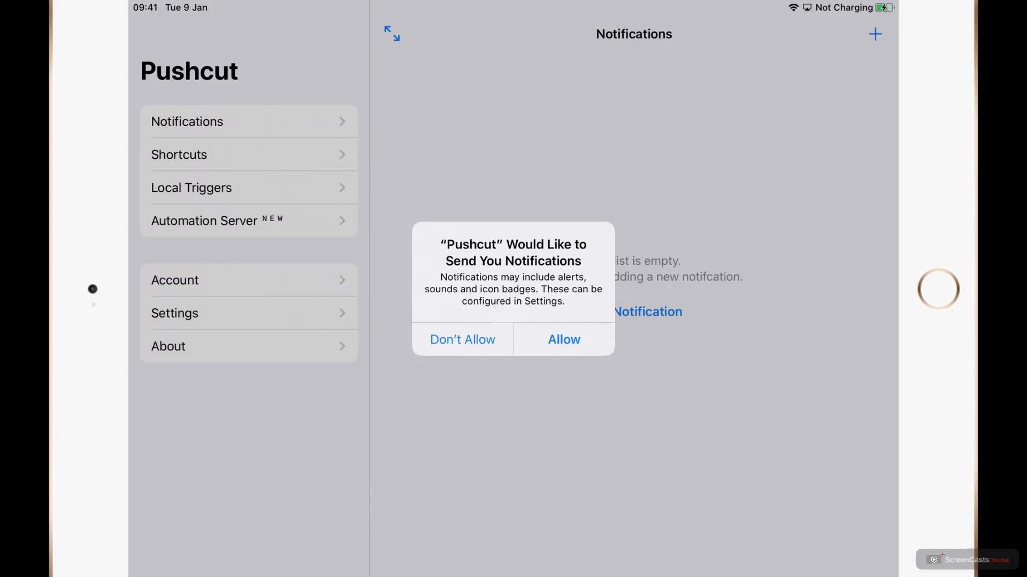
{"action": "left_click", "coordinate": [564, 340]}
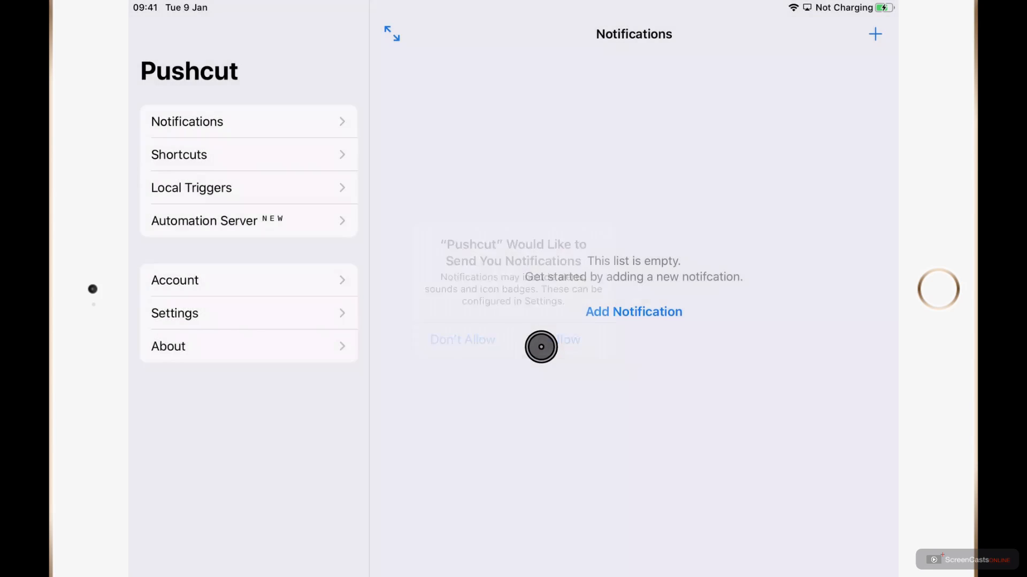